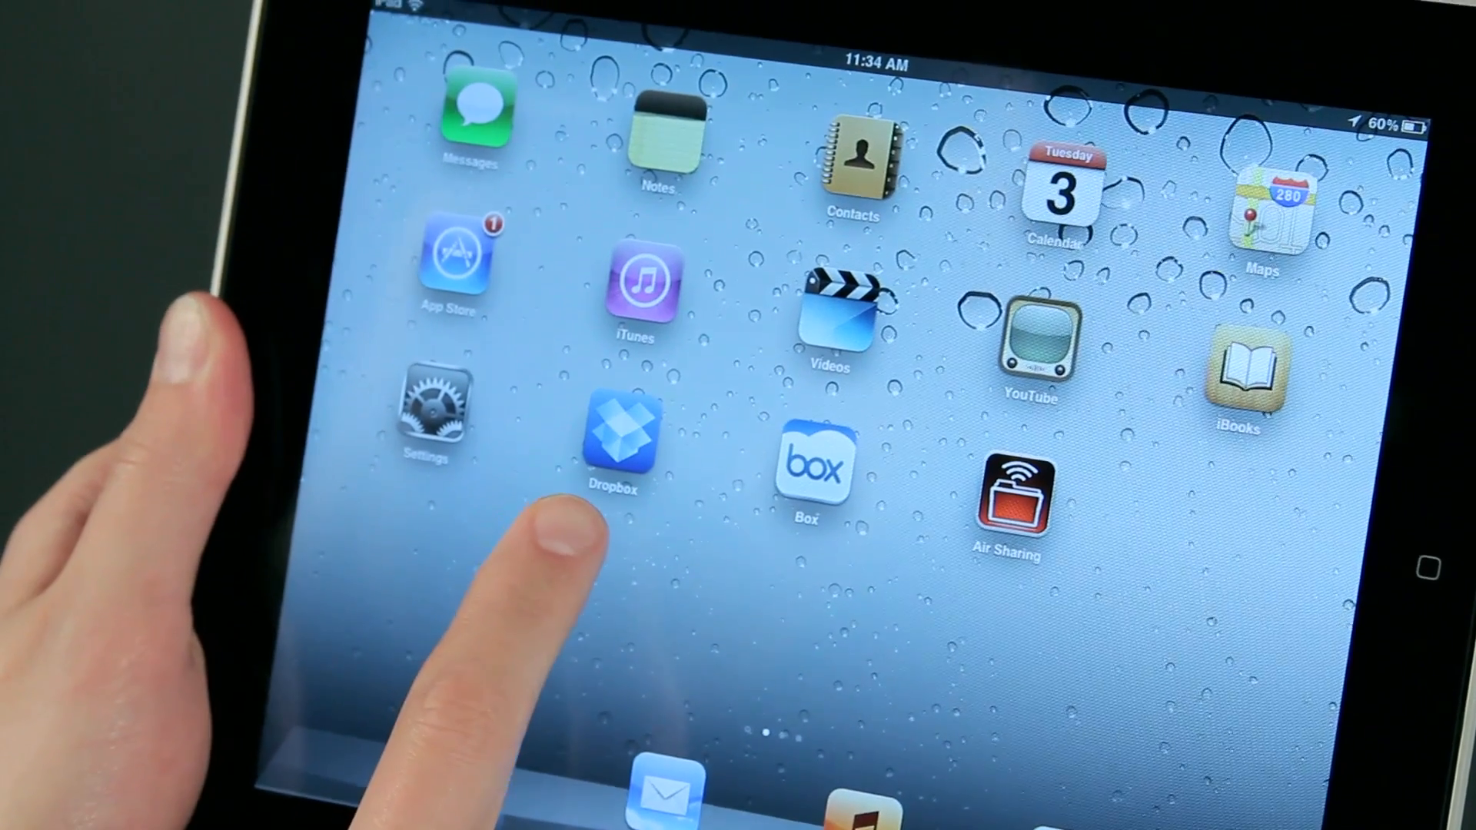
Launch Dropbox and view cheat sheet v2.pdf from the forms folder.
click(616, 443)
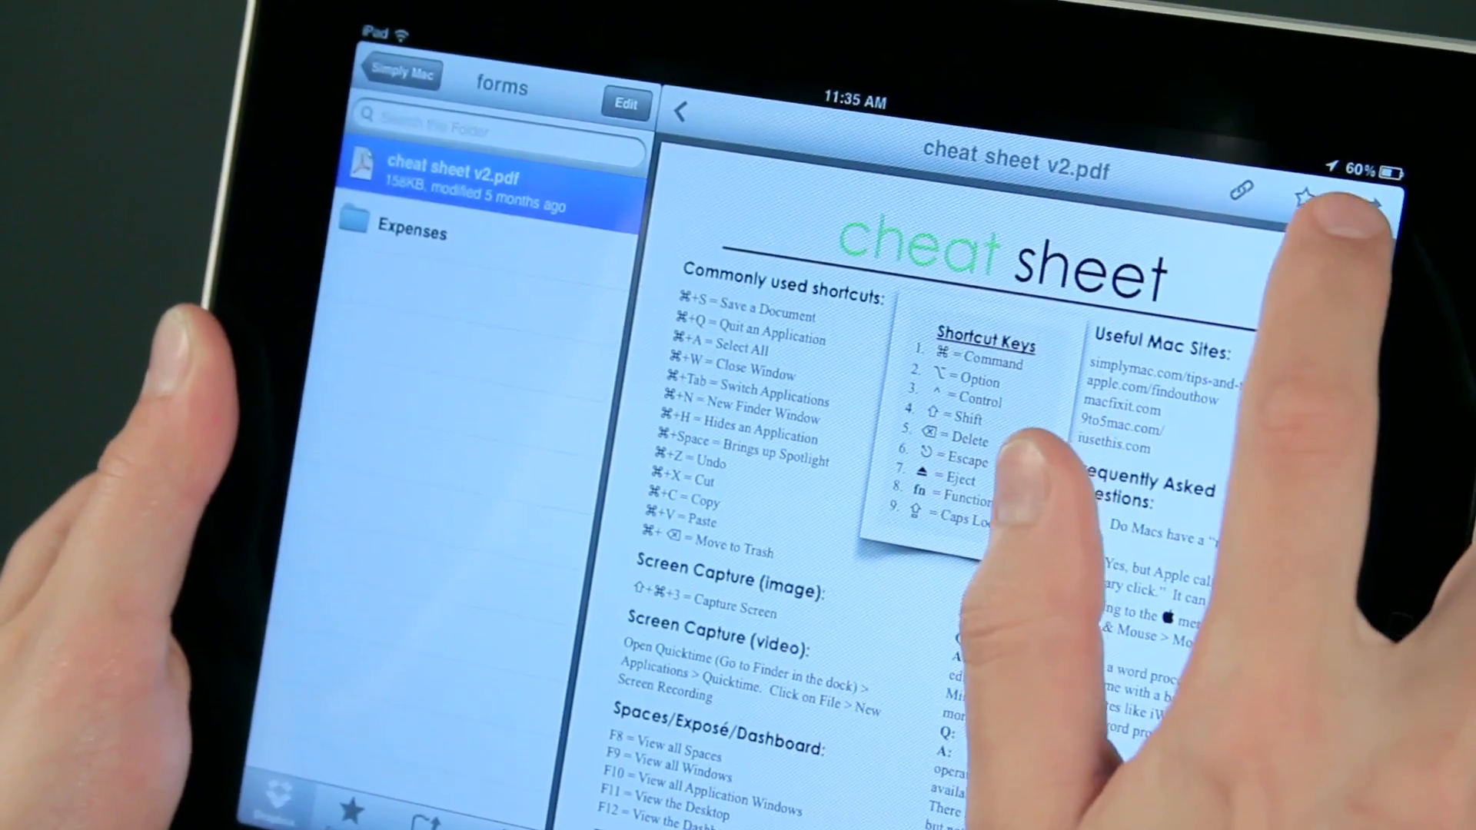
Exit the cheat sheet PDF in Dropbox back to the home screen.
click(1384, 218)
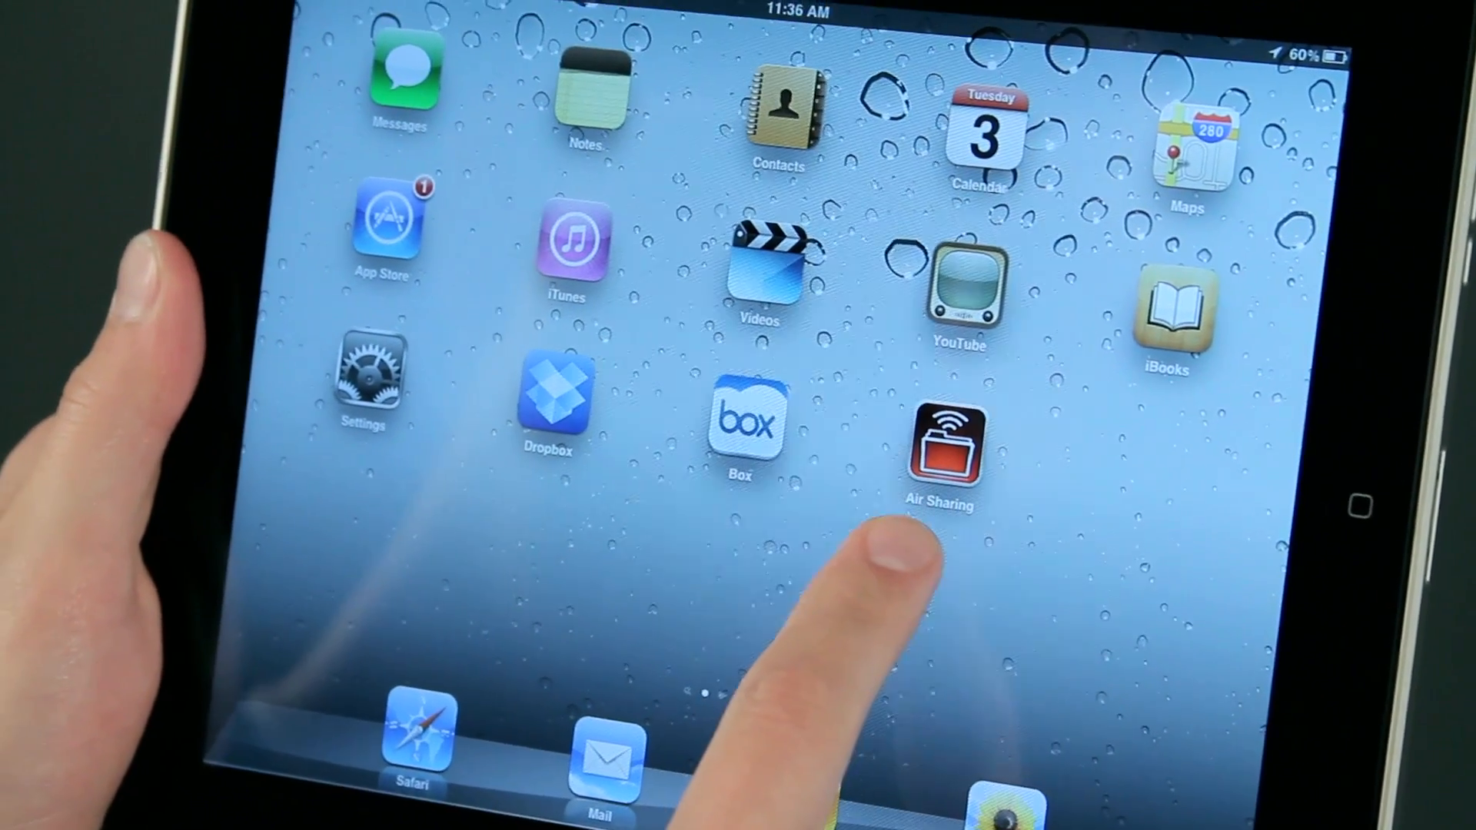
Launch Air Sharing and go back from My Documents to the Servers list.
click(941, 447)
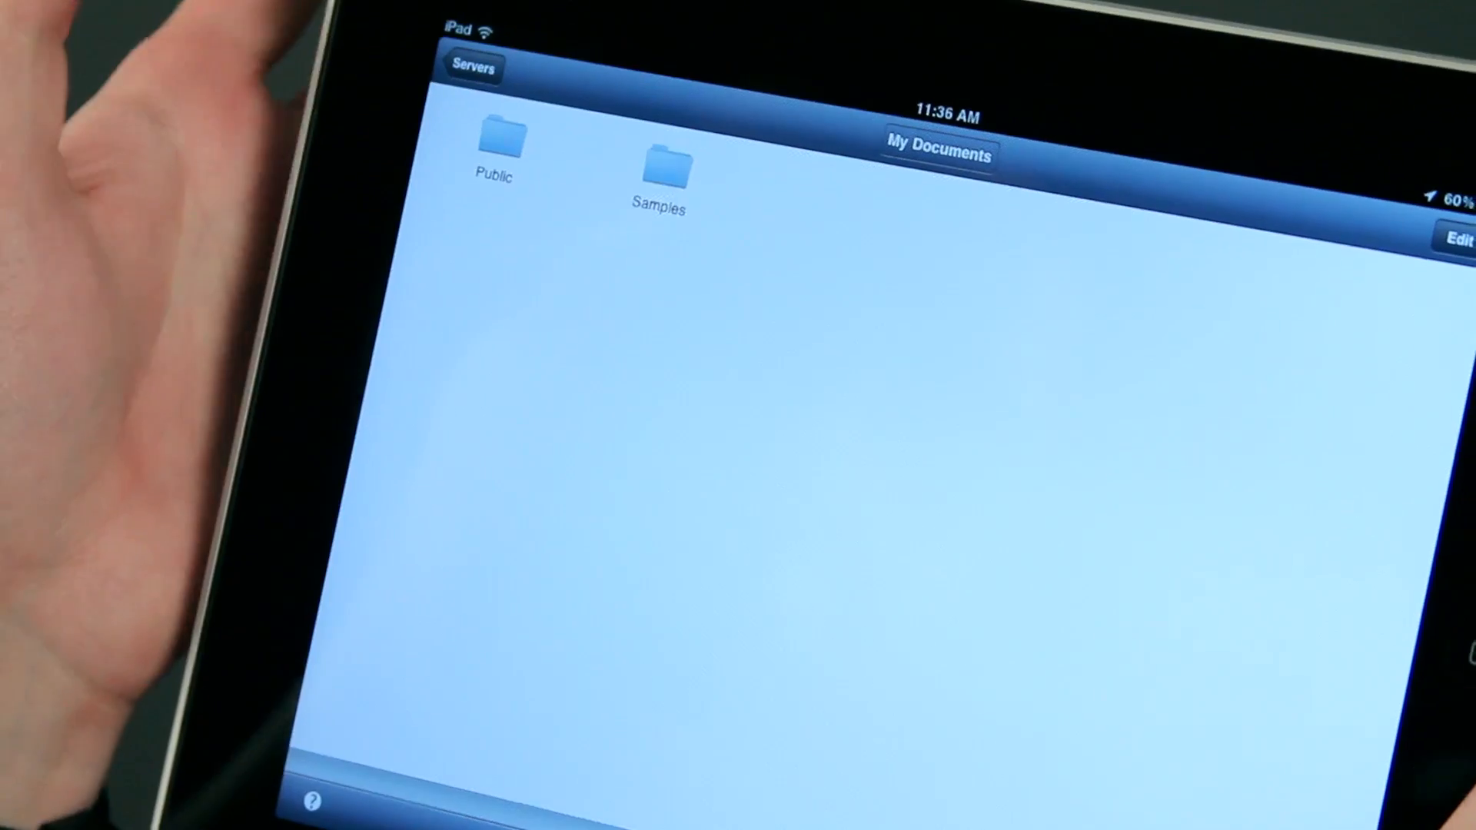
click(473, 67)
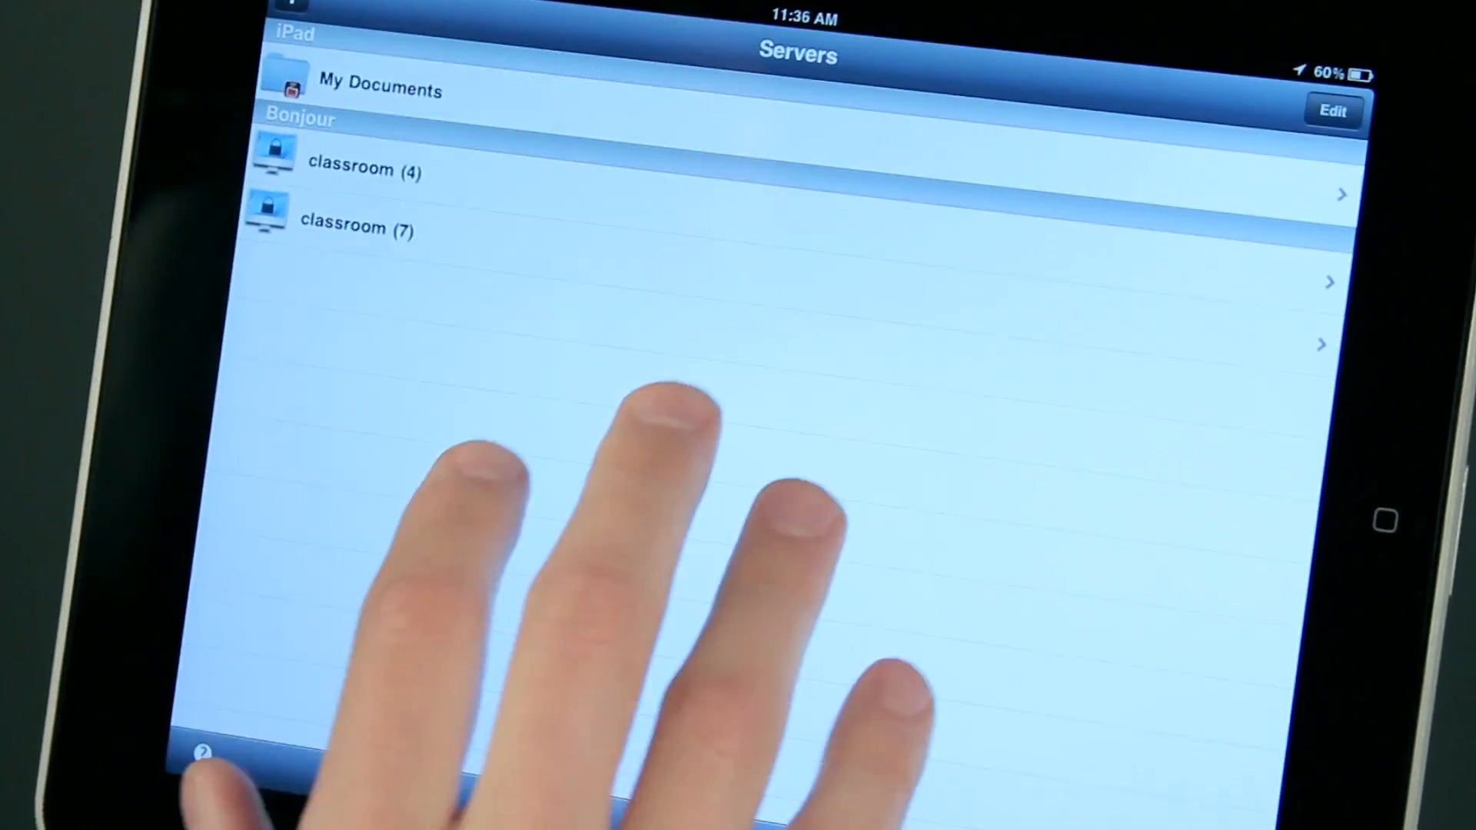
Open Add a Server and scroll through SSH, Box, Dropbox, FTP and Google Docs.
click(334, 19)
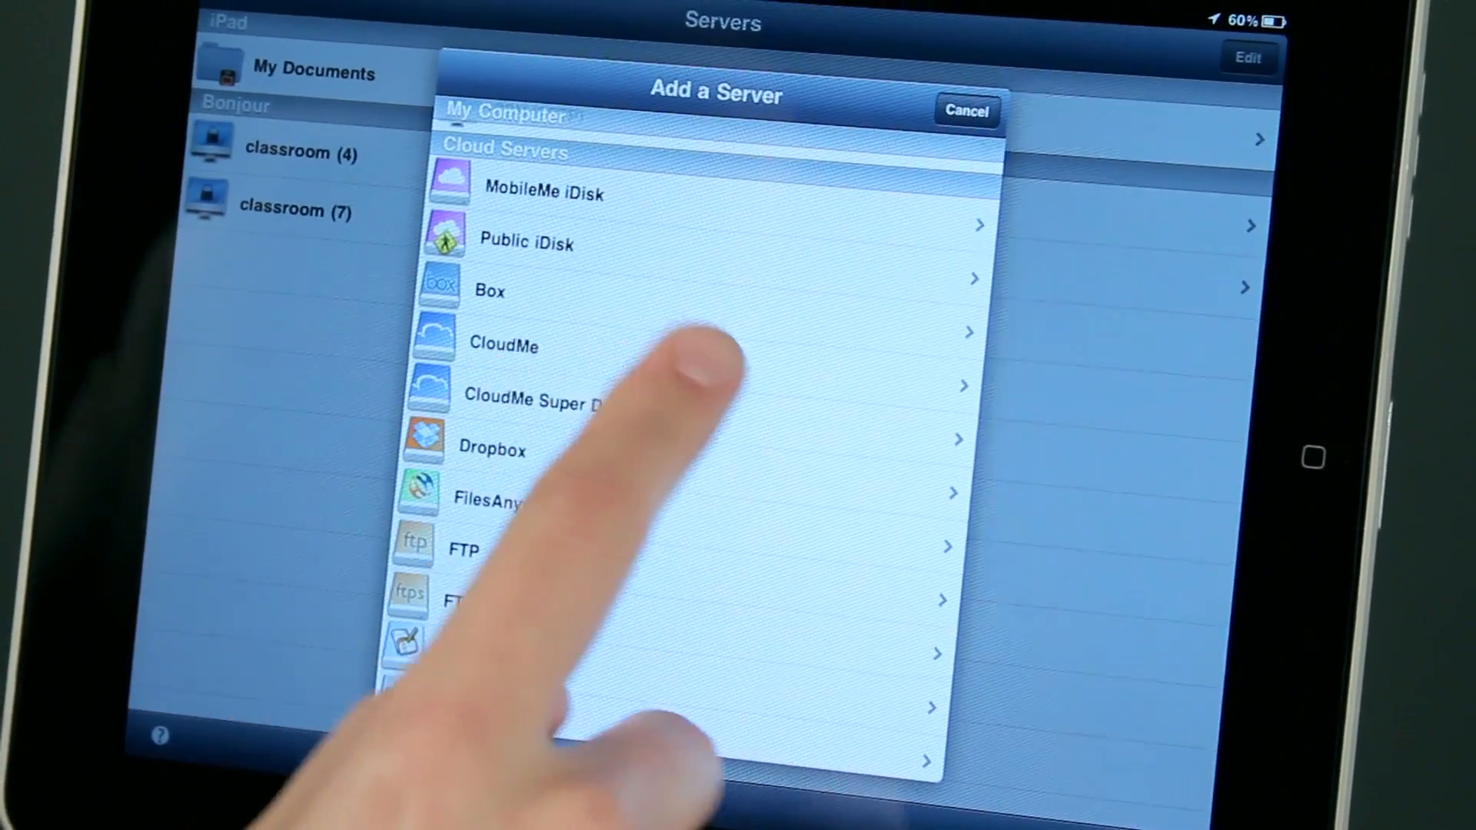
scroll(down, 3)
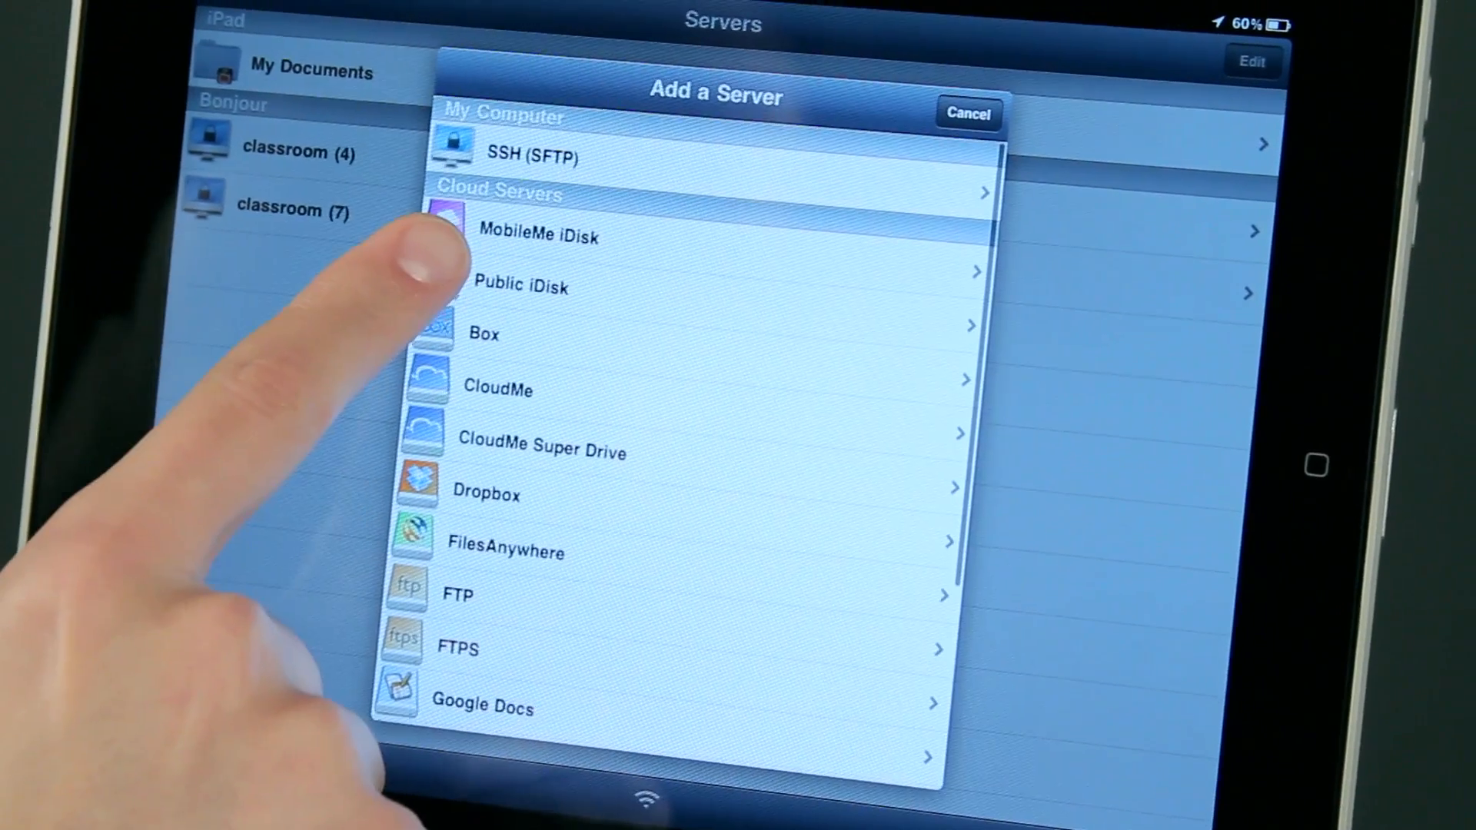
scroll(down, 3)
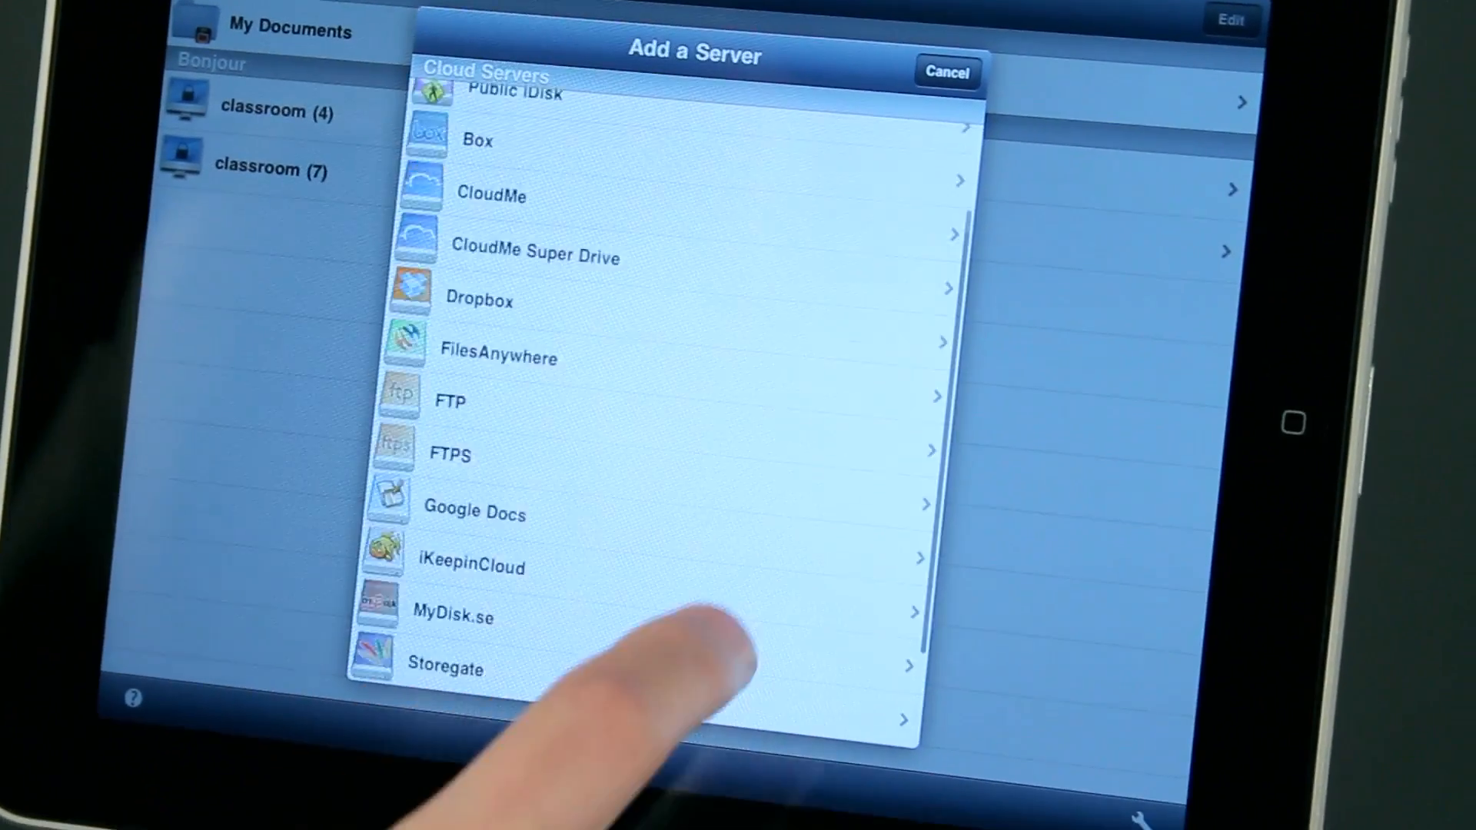
scroll(down, 3)
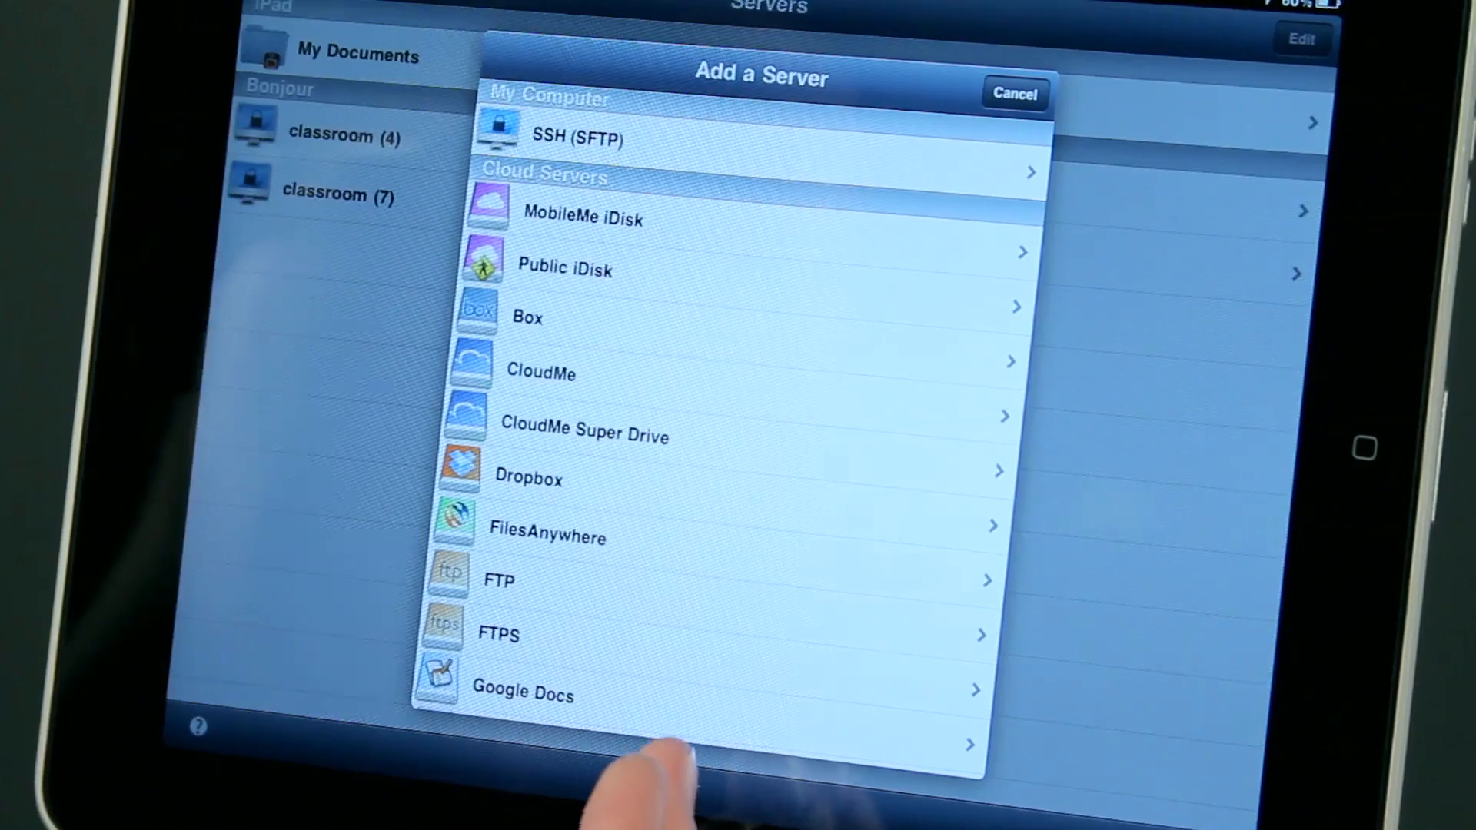
Return home and open the Productivity folder showing Pages, Keynote and PDF Expert.
click(1014, 92)
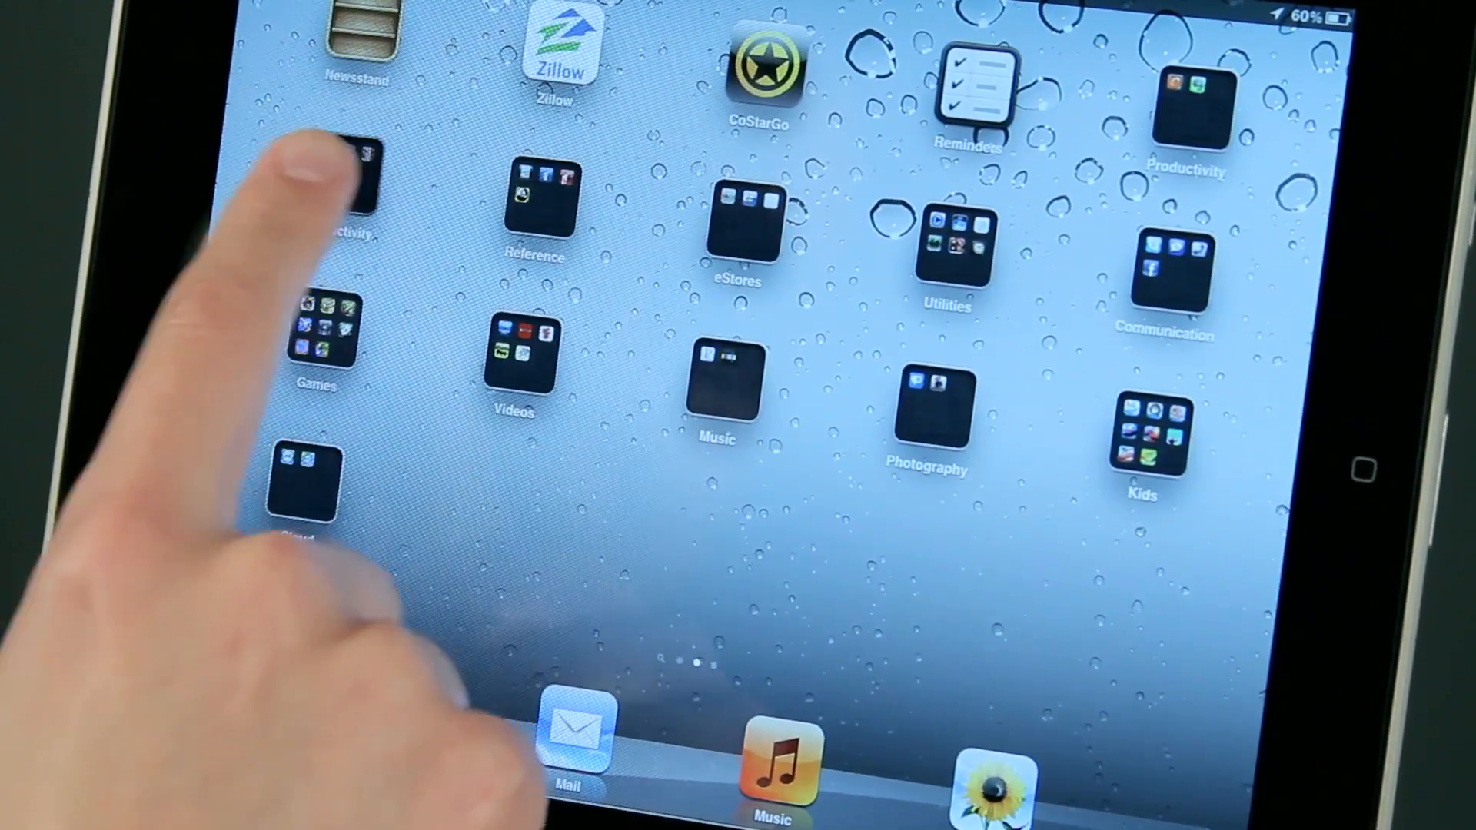
click(353, 179)
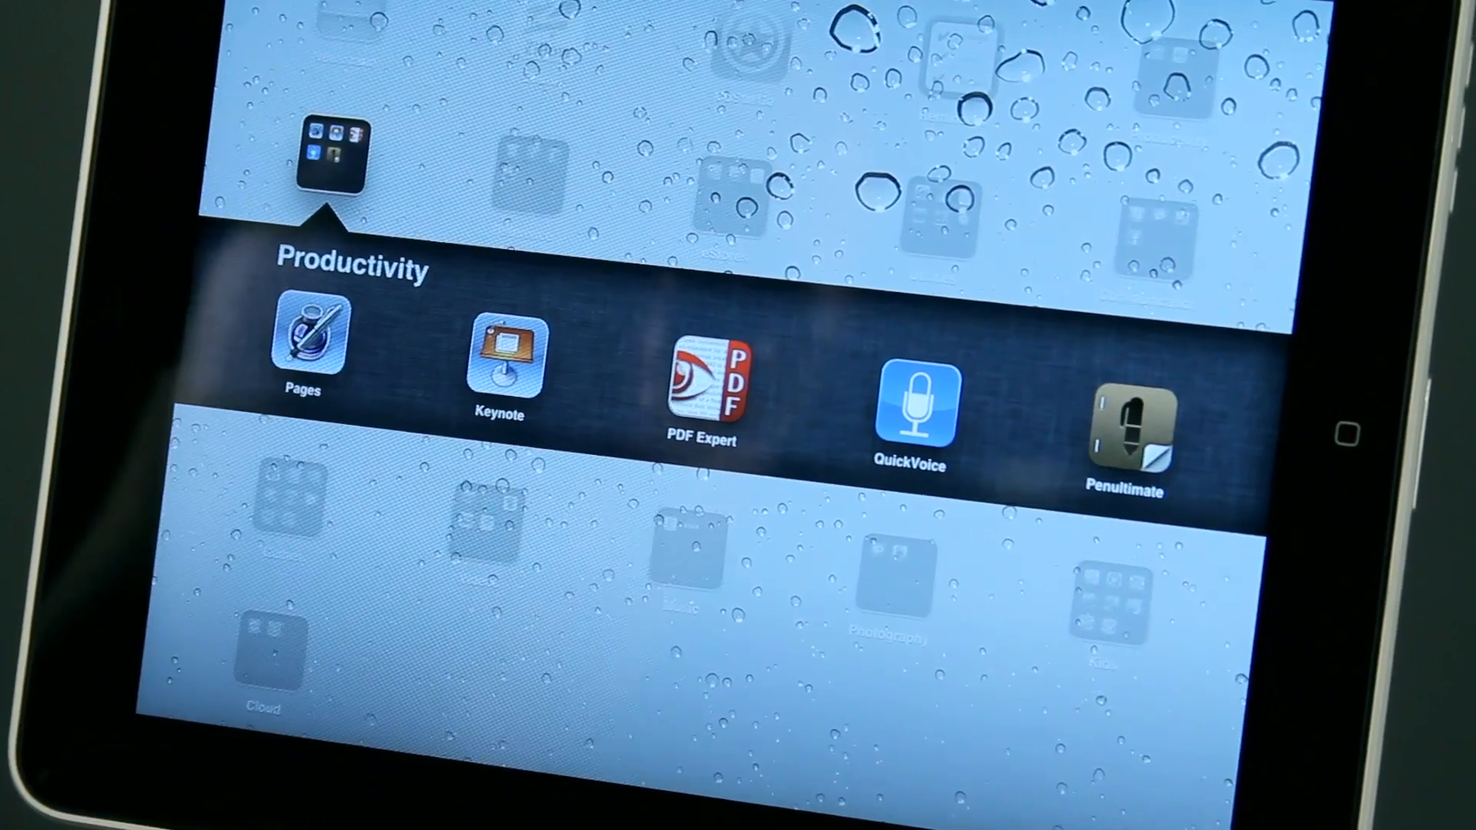